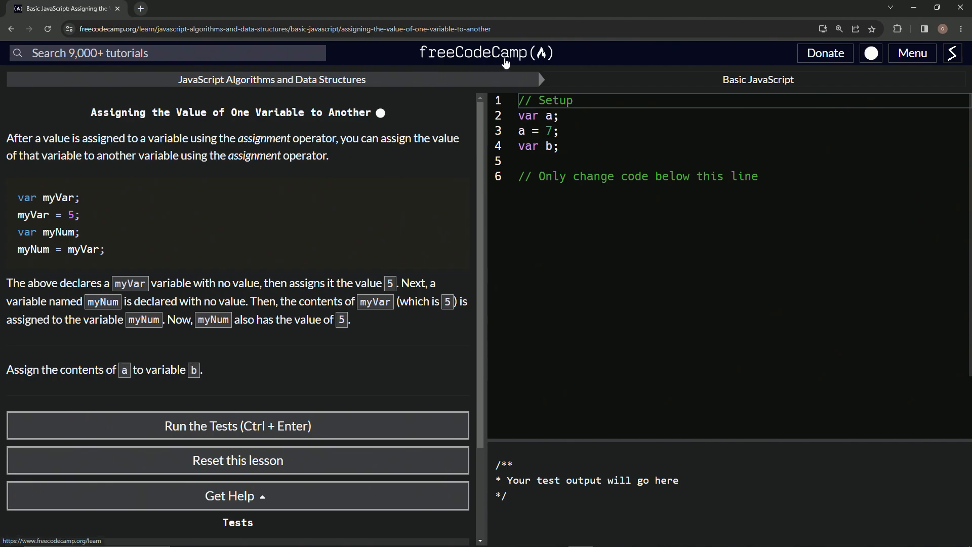
mouse_move(335, 91)
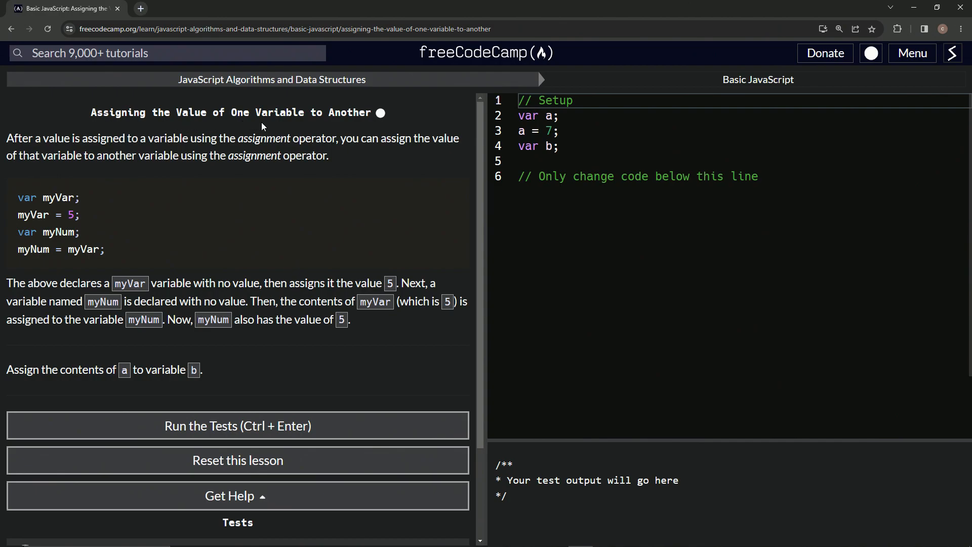
mouse_move(369, 125)
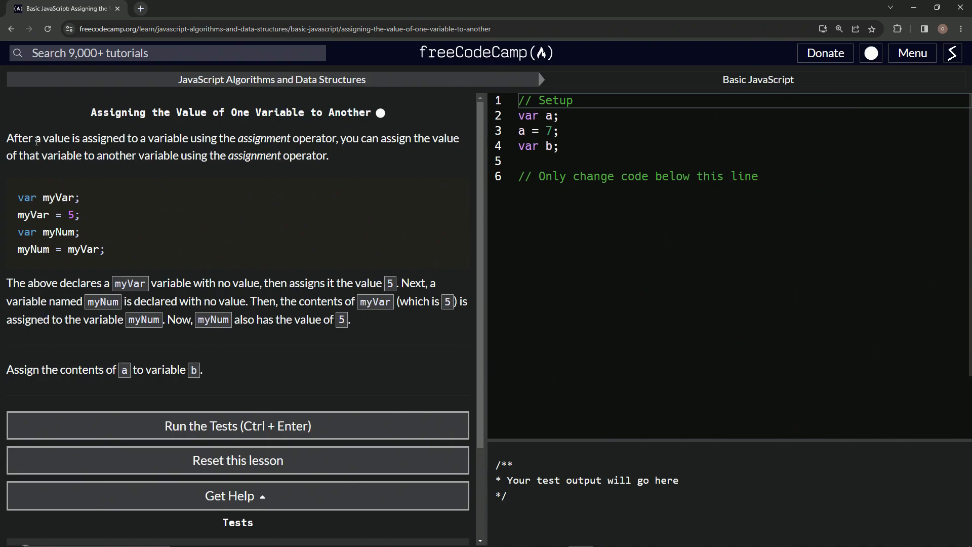
mouse_move(185, 149)
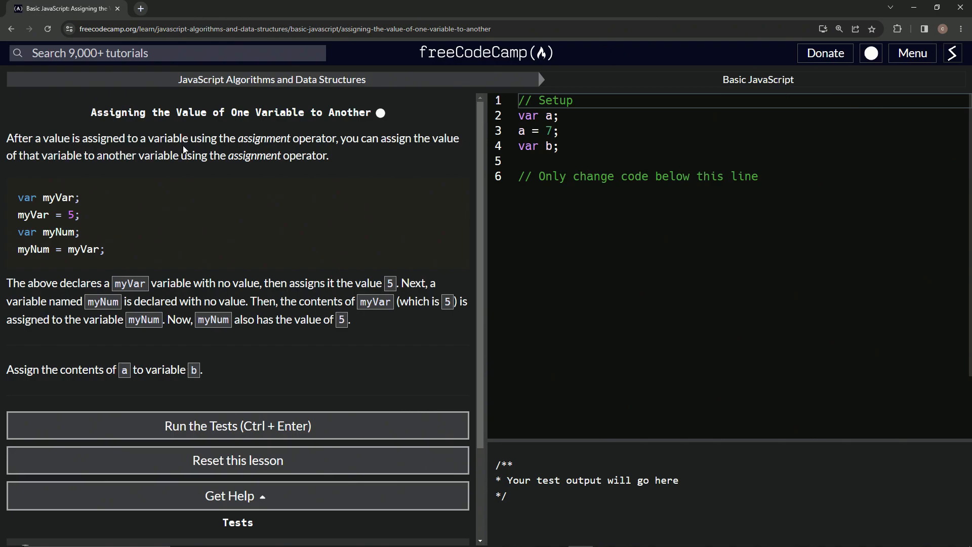
mouse_move(347, 153)
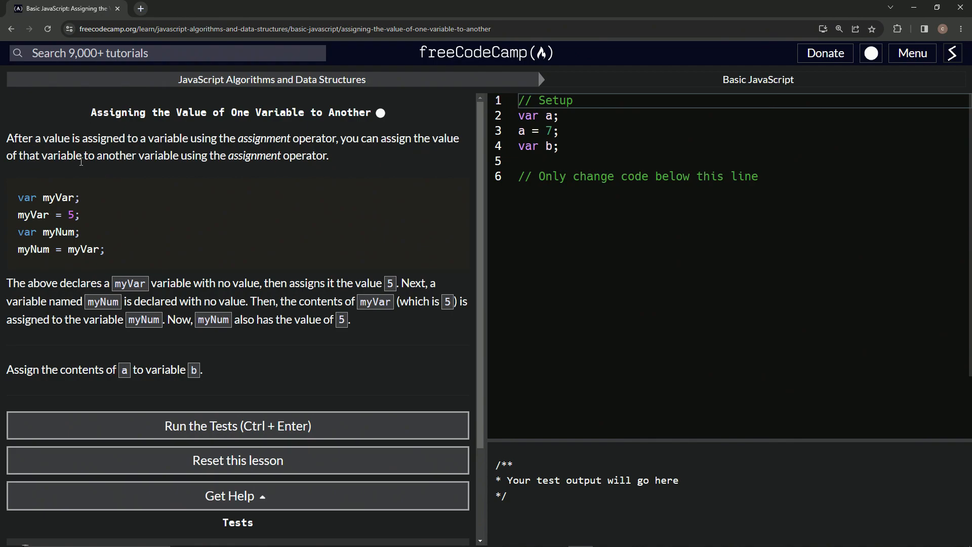
mouse_move(153, 170)
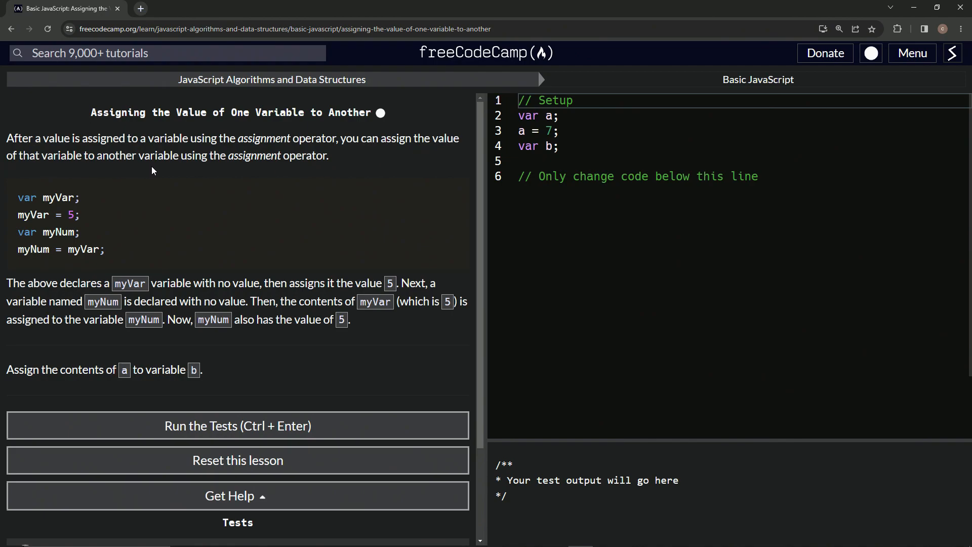
mouse_move(295, 169)
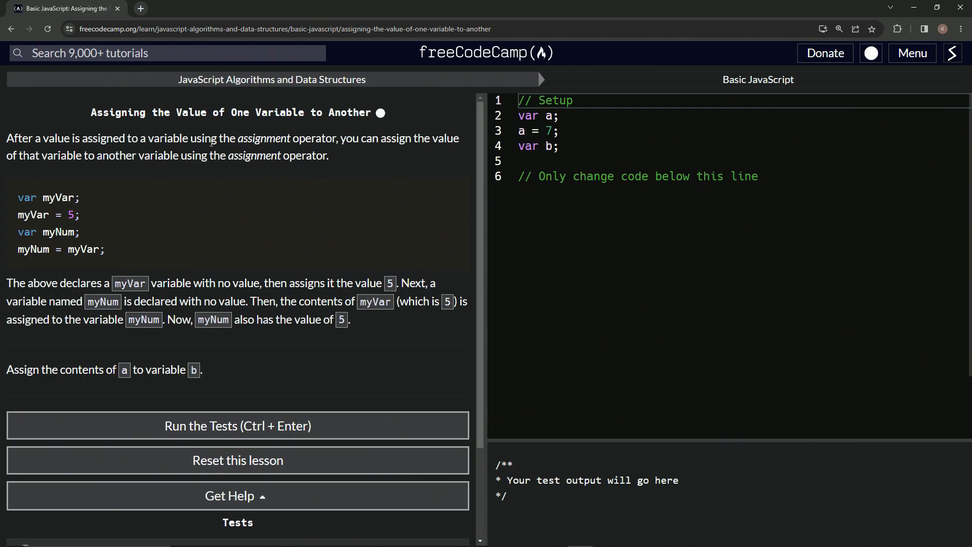
- Read and highlight the lesson text about the assignment operator and example code
left_click_drag(196, 139, 340, 139)
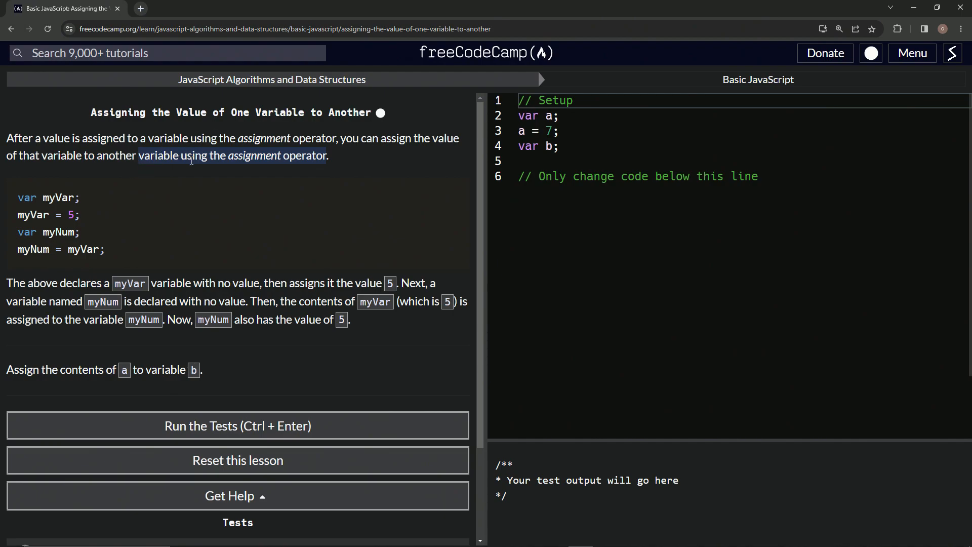
mouse_move(115, 213)
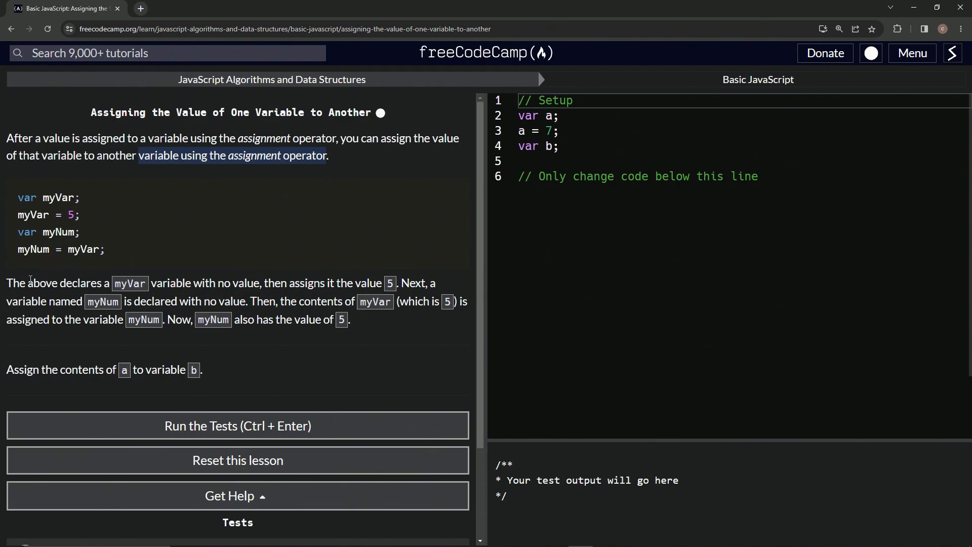
mouse_move(156, 232)
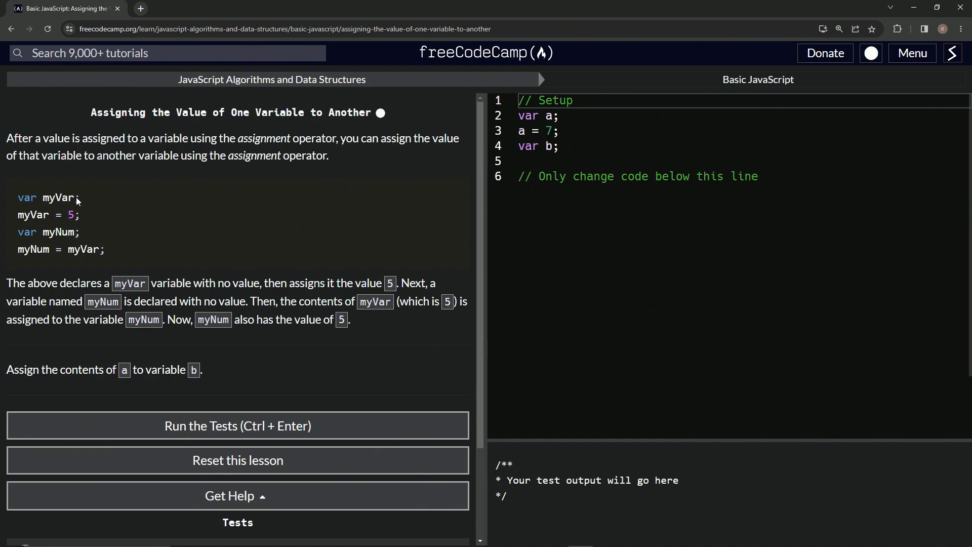
triple_click(51, 197)
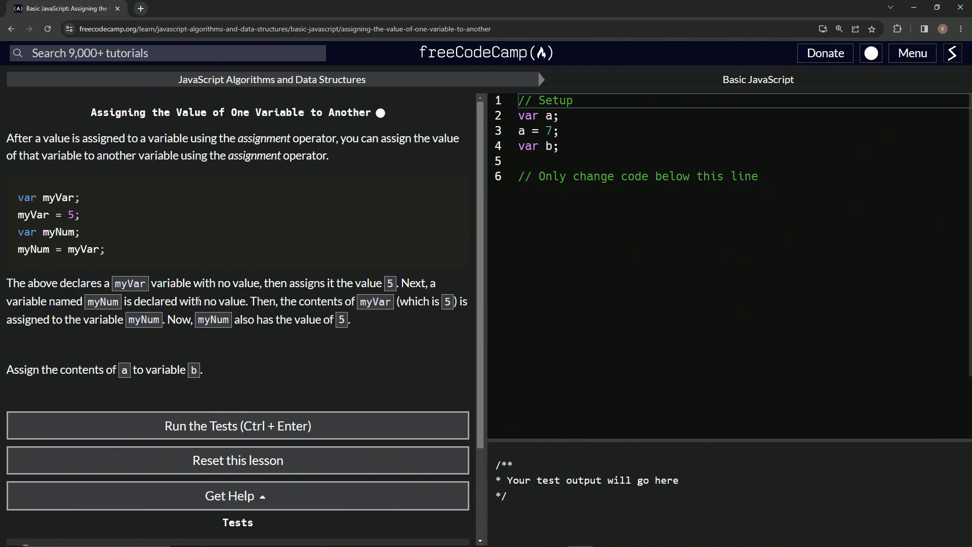
double_click(48, 231)
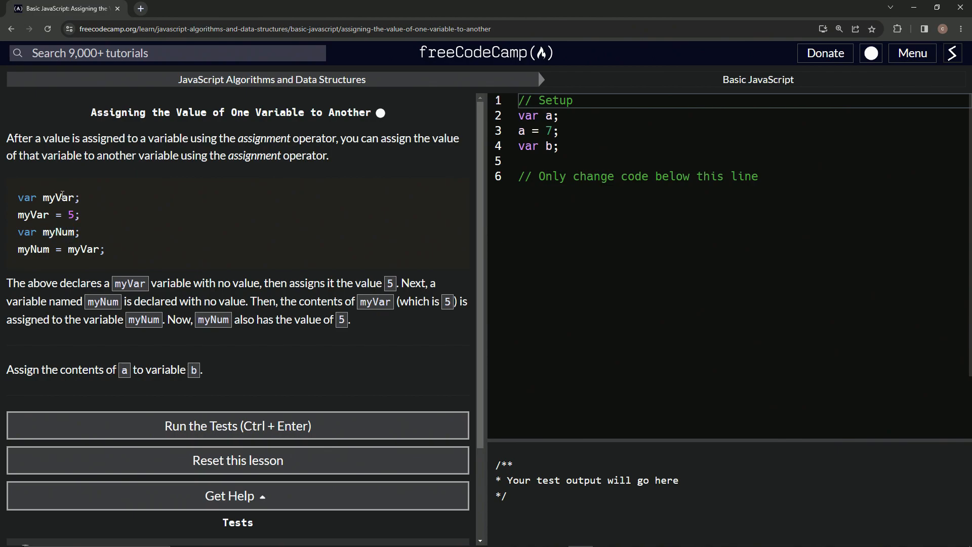
double_click(71, 215)
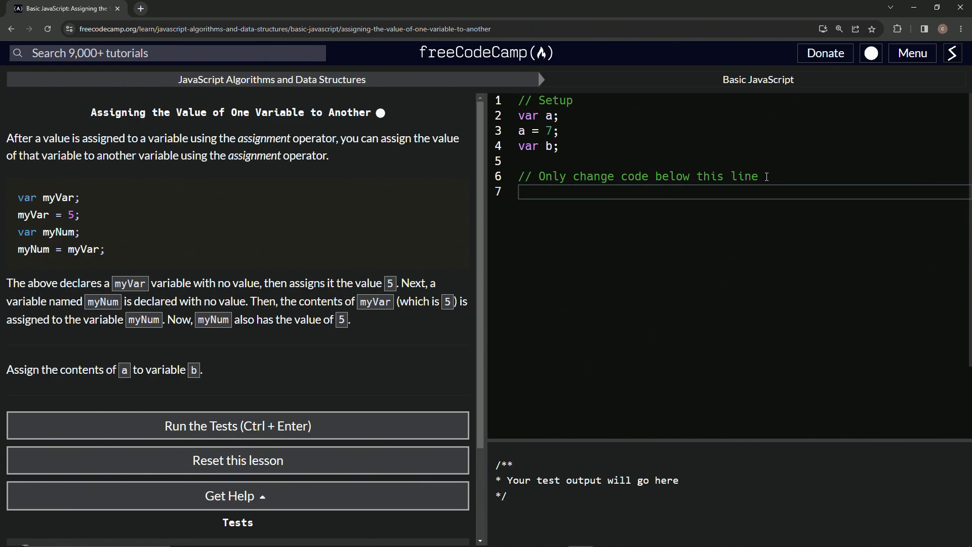
- Write the solution `b = a;` below the setup comment in the editor
type("b =")
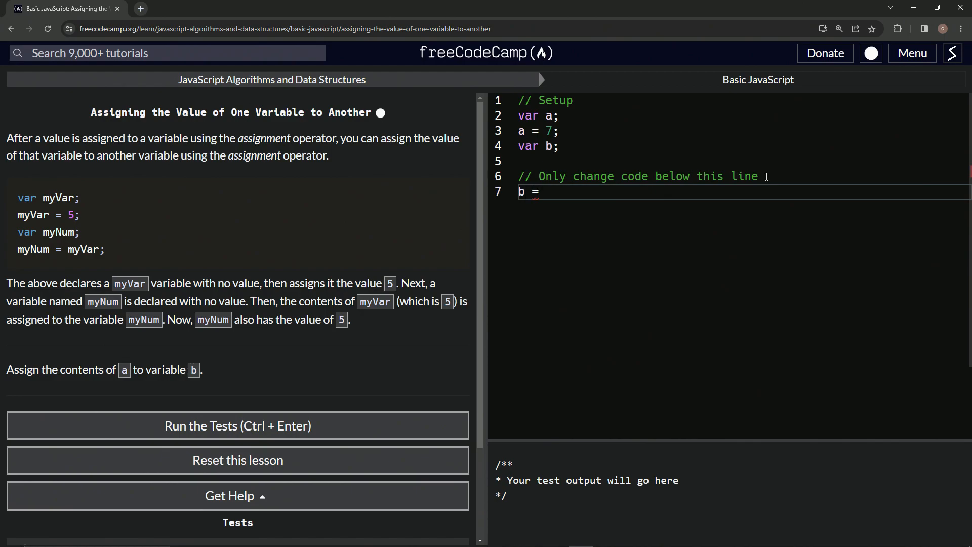
left_click(237, 427)
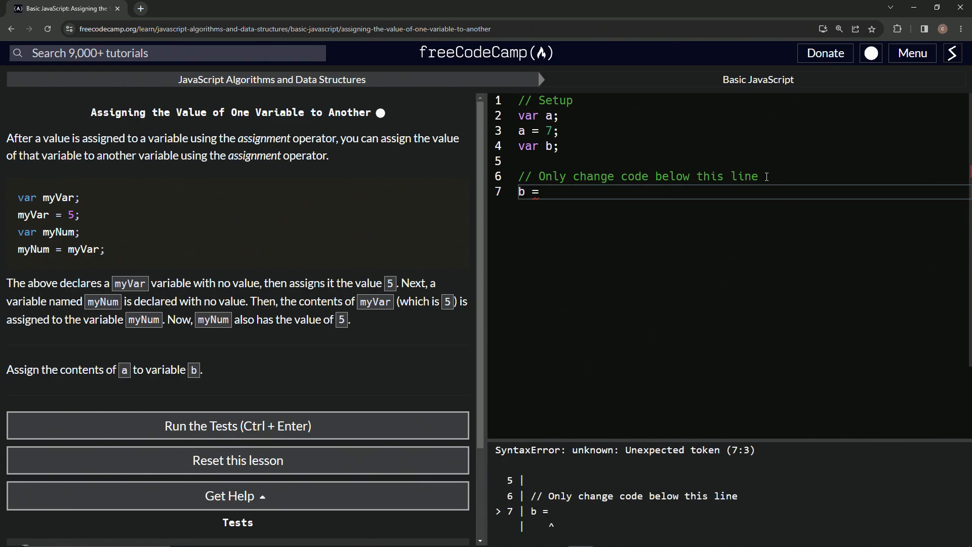
type("a")
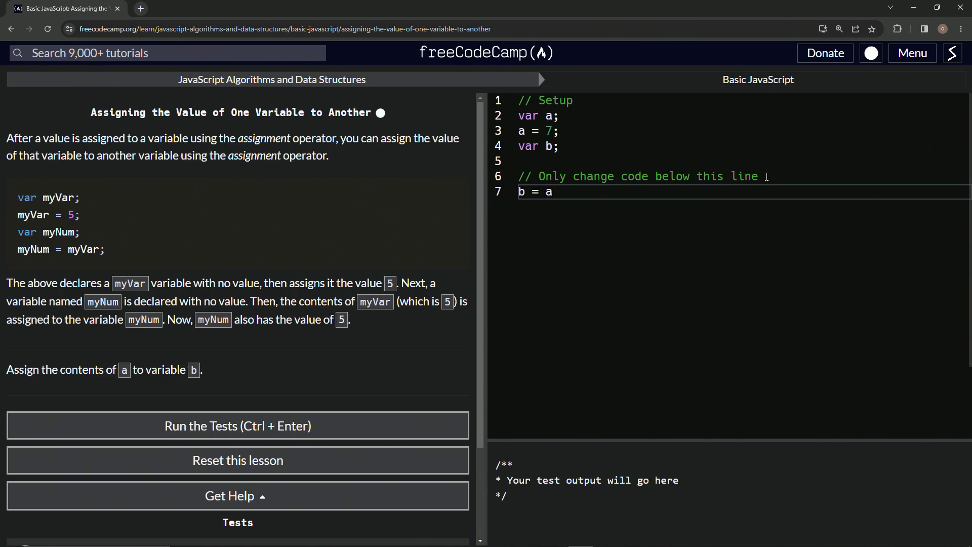
type(";")
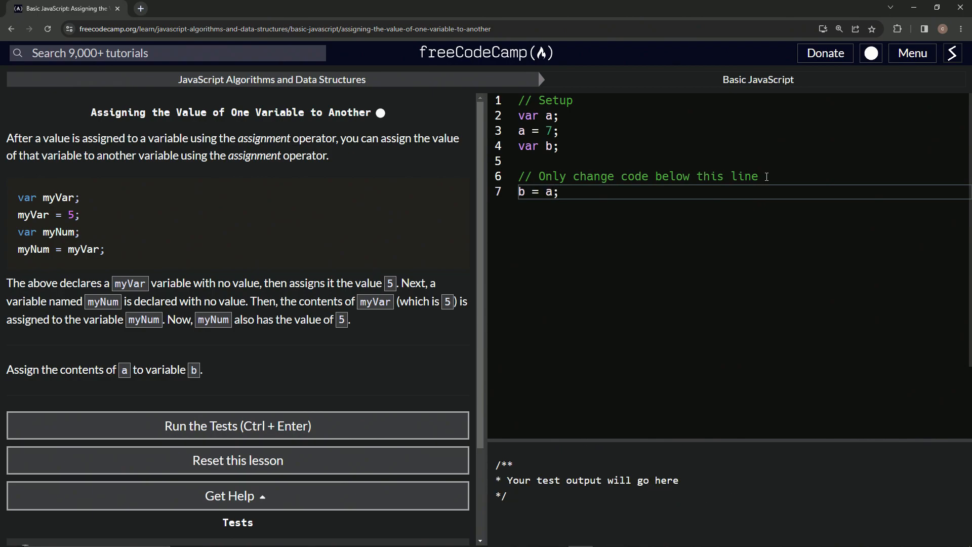
mouse_move(359, 426)
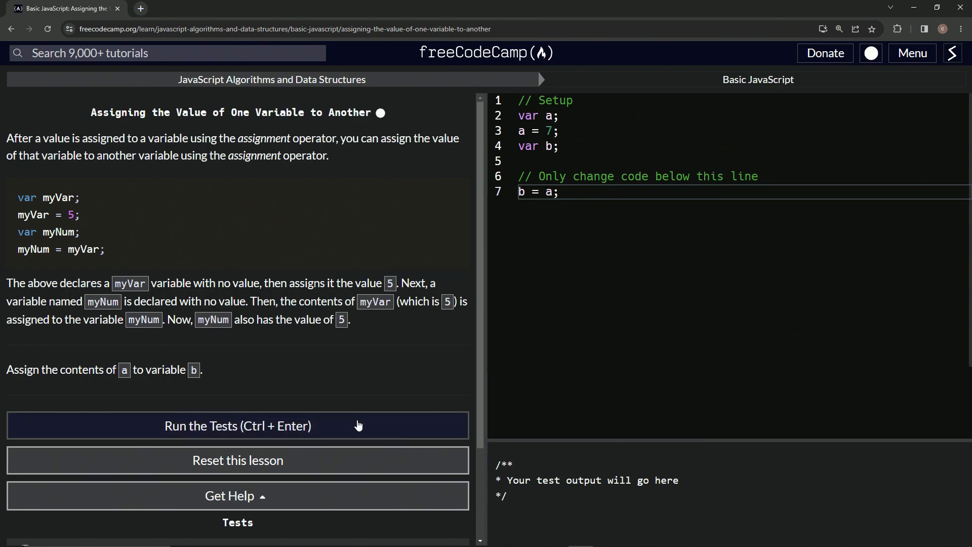
- Run the tests, pass them, and submit to advance to the next challenge
left_click(237, 426)
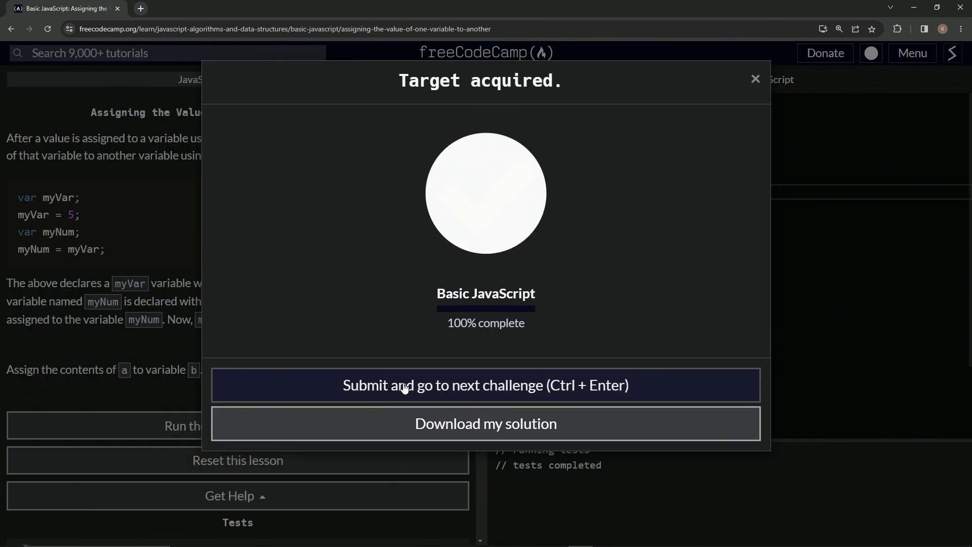
left_click(485, 385)
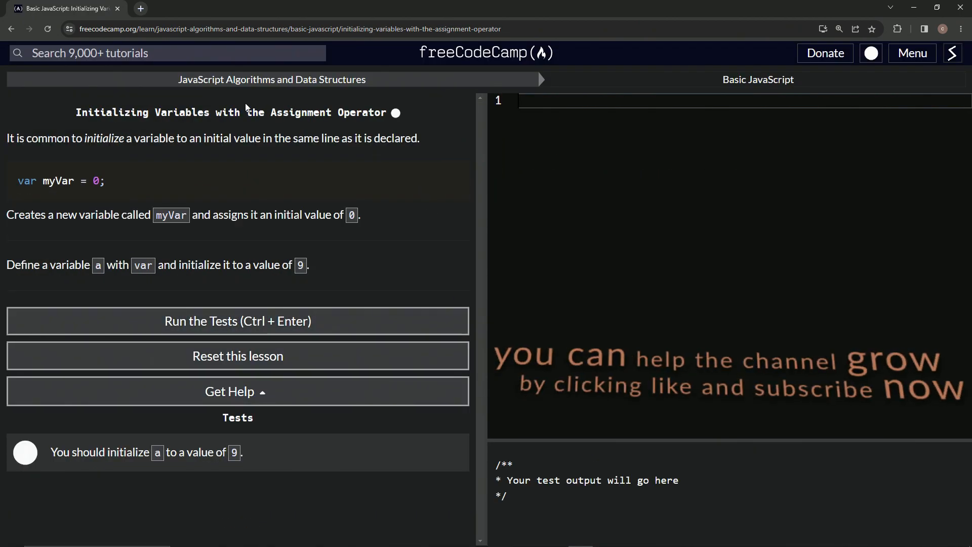
mouse_move(208, 126)
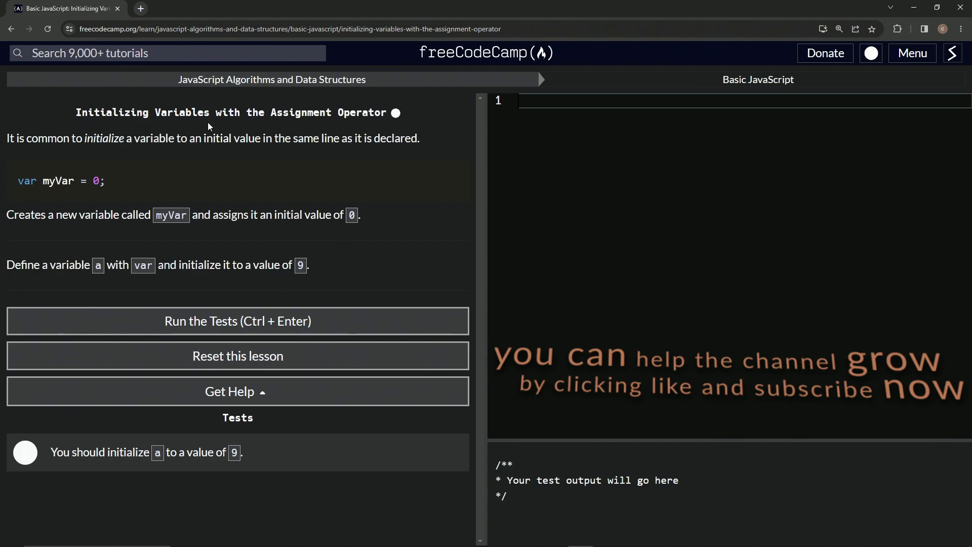
mouse_move(430, 122)
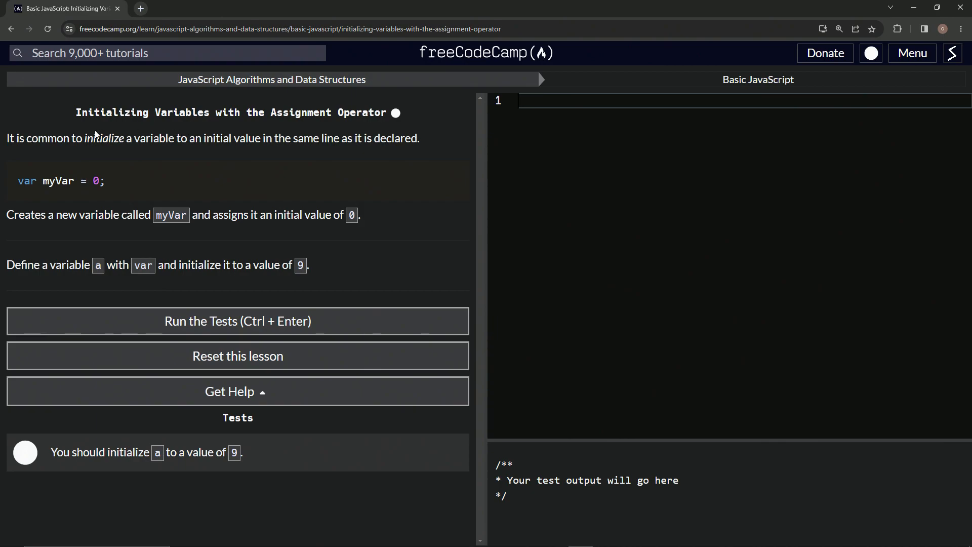
mouse_move(457, 114)
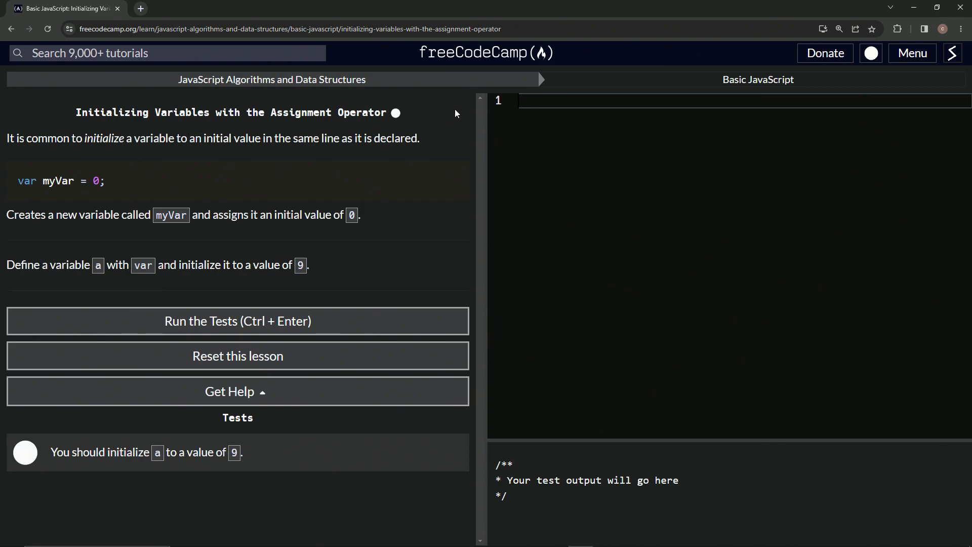